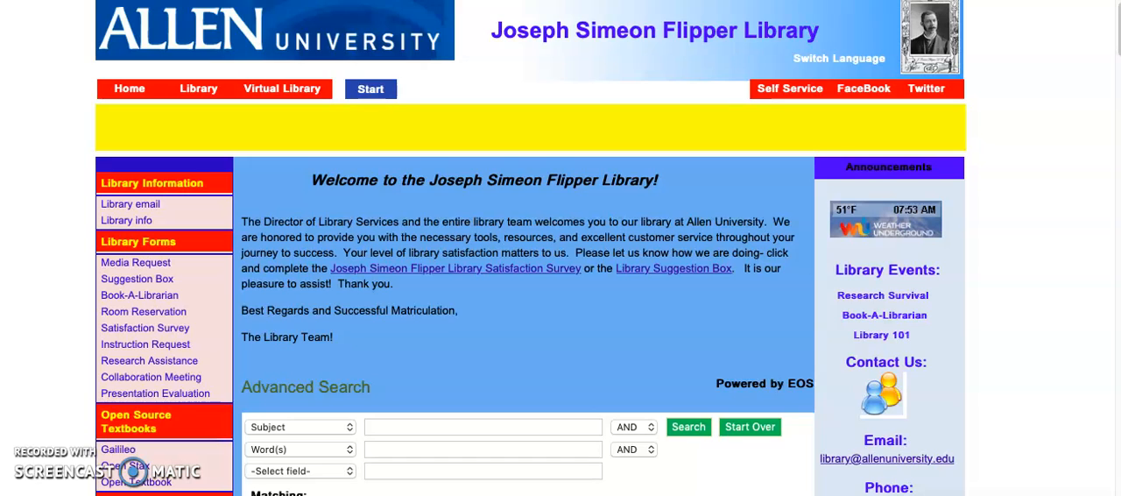
{"action": "mouse_move", "coordinate": [96, 14]}
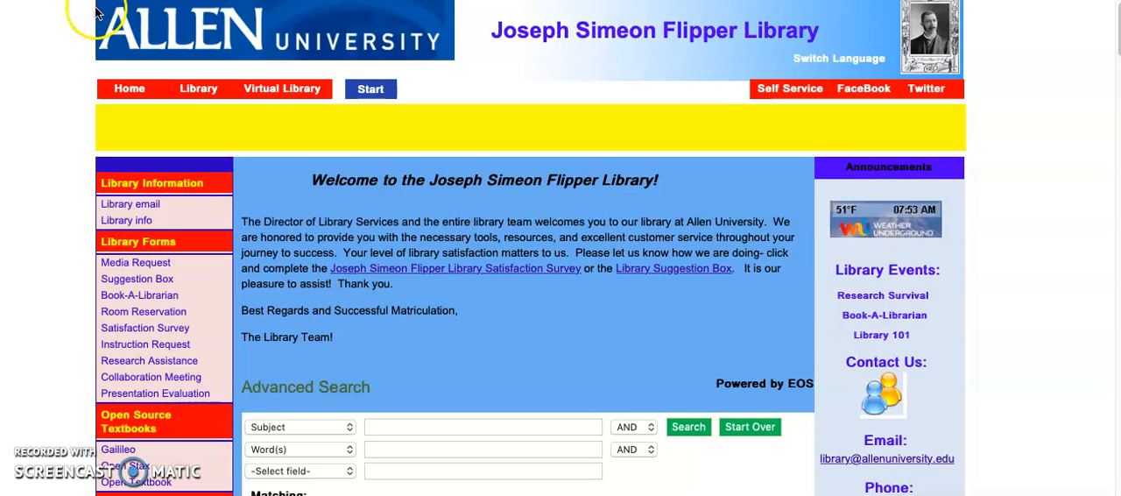
Reach the EBSCOhost section of the library sidebar and choose the Professional Development database link
{"action": "scroll", "scroll_direction": "down", "scroll_amount": 3}
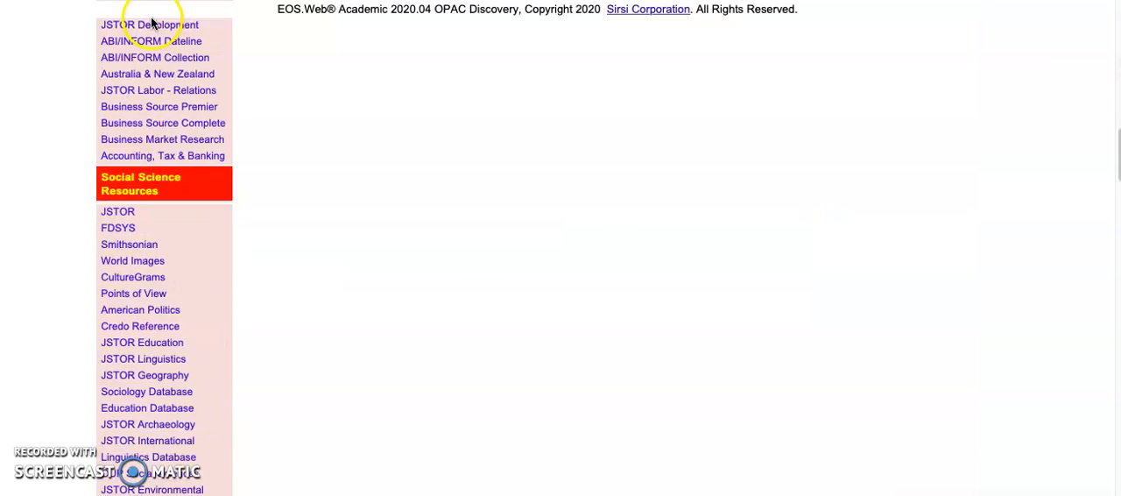
{"action": "scroll", "scroll_direction": "down", "scroll_amount": 3}
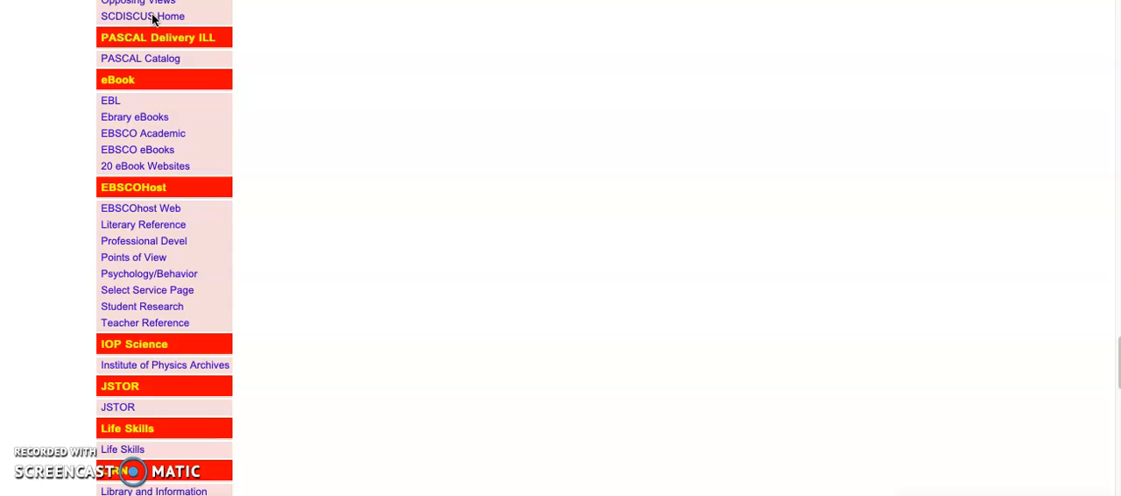
{"action": "scroll", "scroll_direction": "down", "scroll_amount": 3}
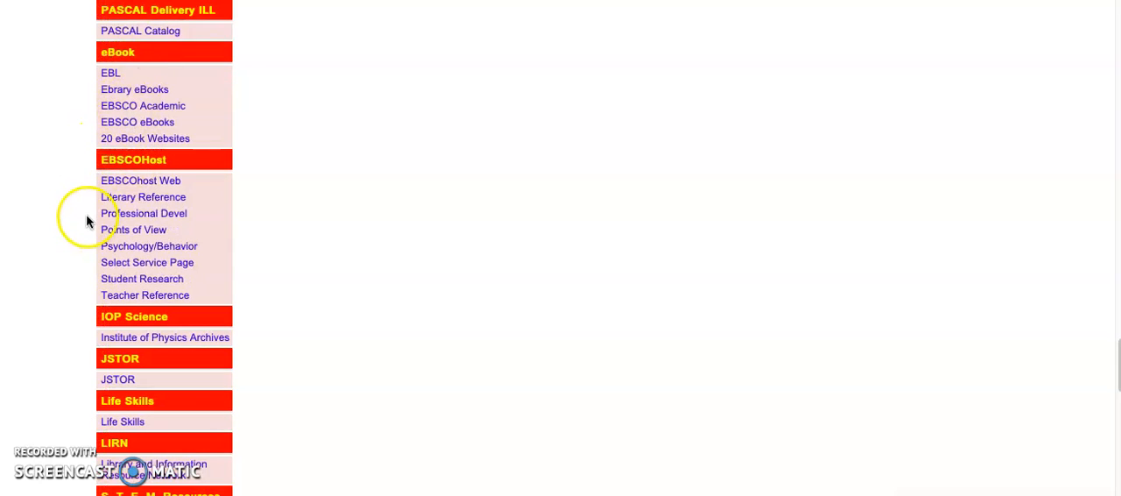
{"action": "mouse_move", "coordinate": [137, 219]}
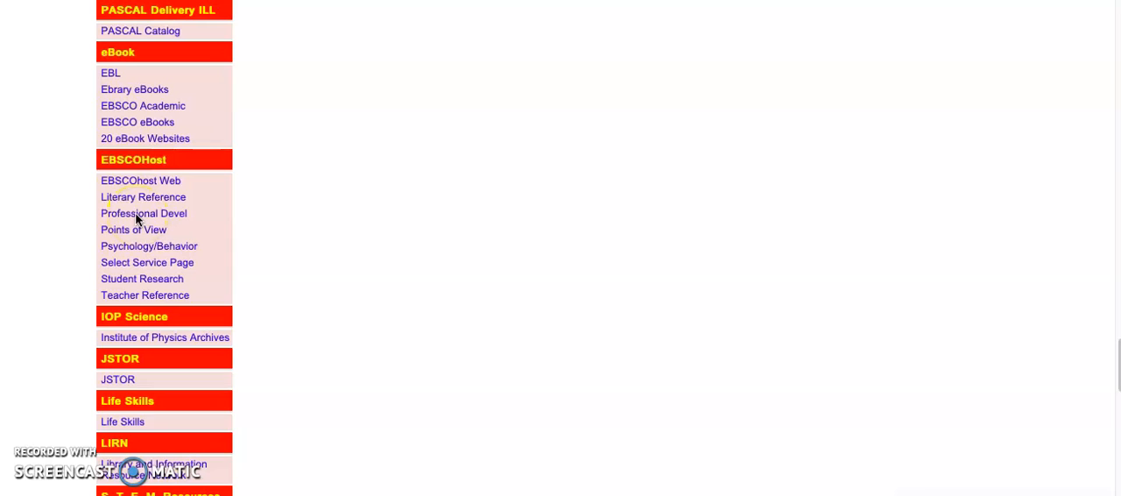
{"action": "left_click", "coordinate": [144, 214]}
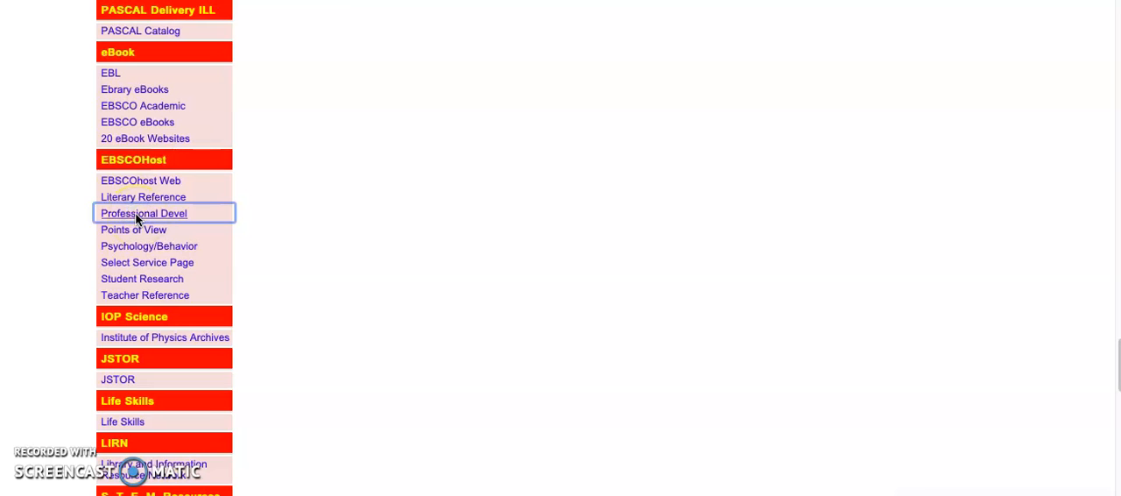
{"action": "left_click", "coordinate": [143, 214]}
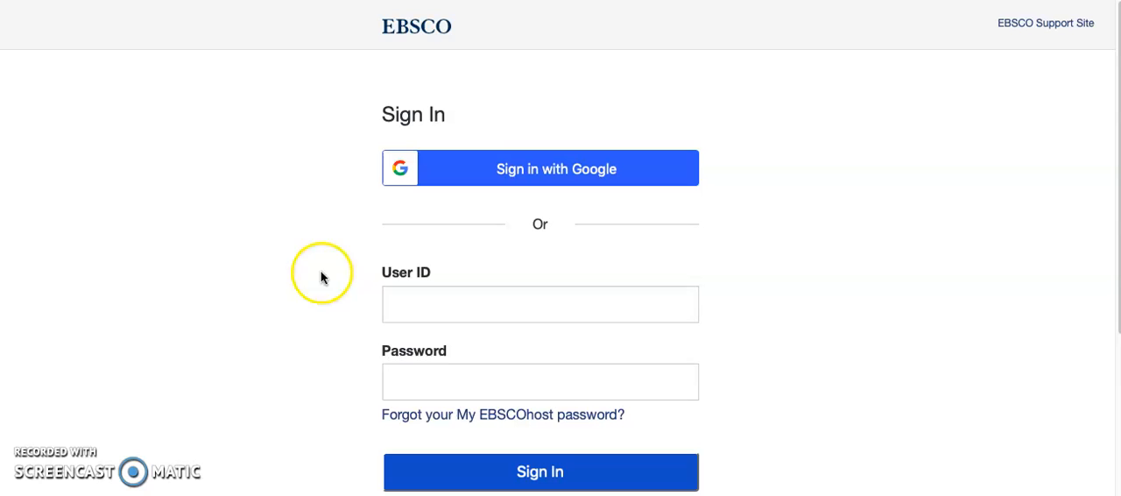
{"action": "left_click", "coordinate": [539, 305]}
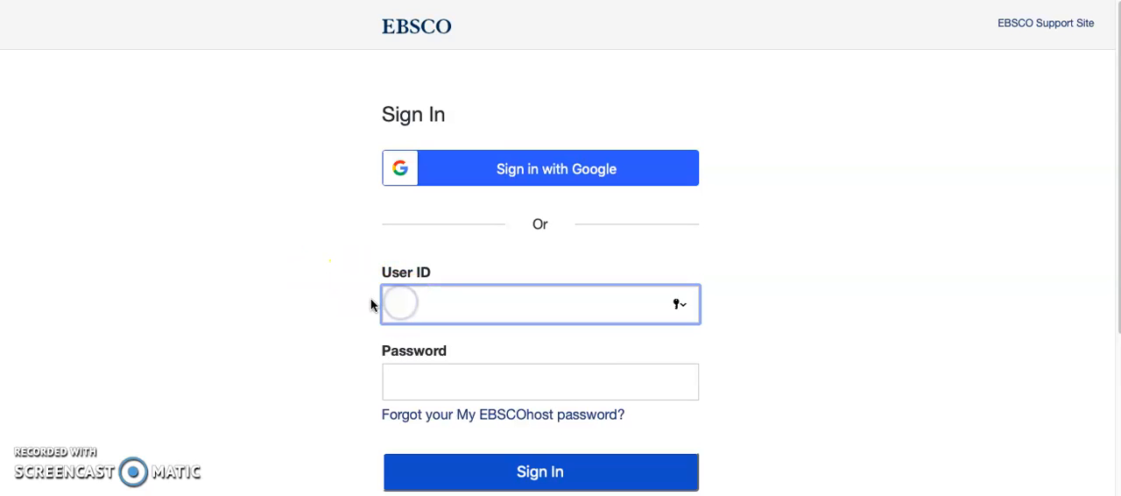
{"action": "type", "text": "a"}
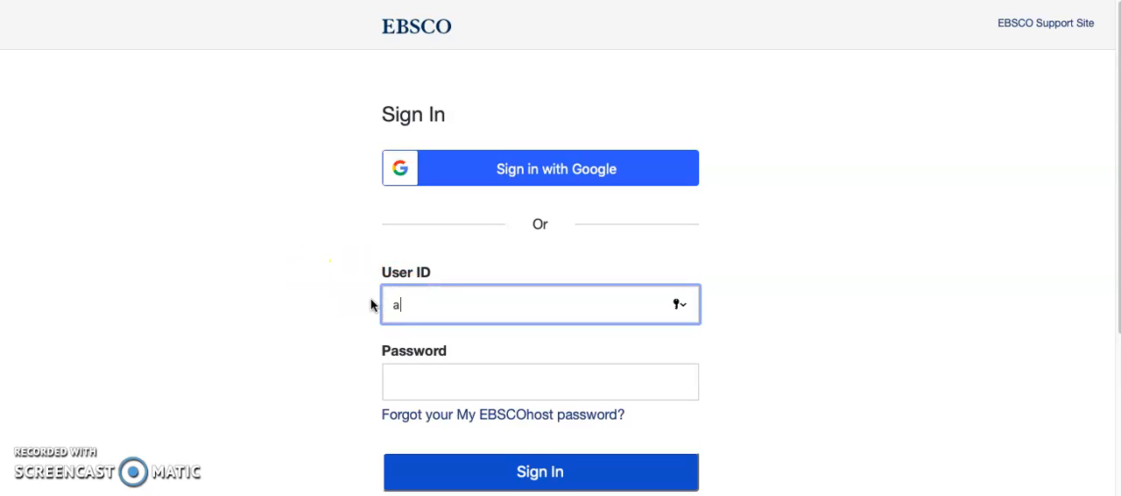
{"action": "type", "text": "llenu"}
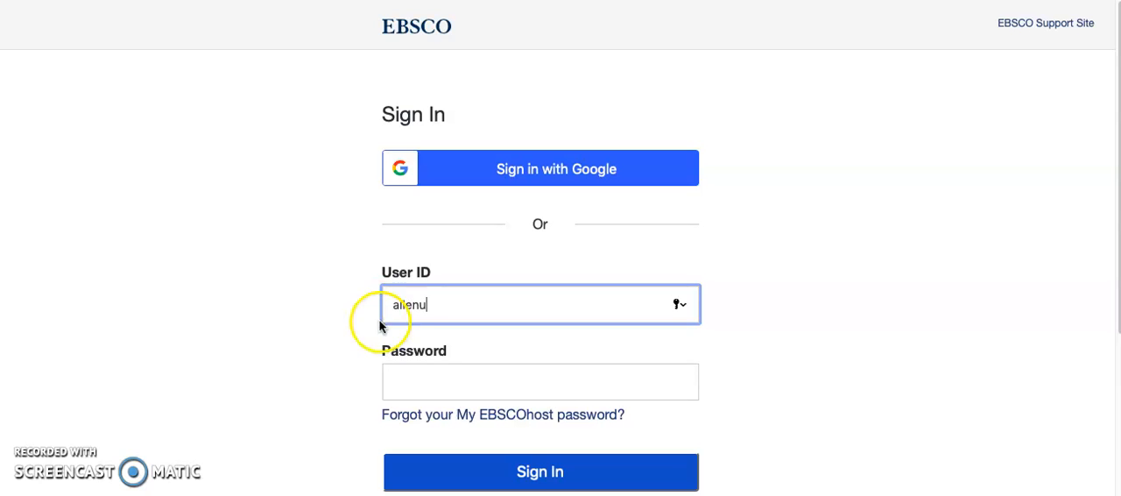
{"action": "left_click", "coordinate": [540, 382]}
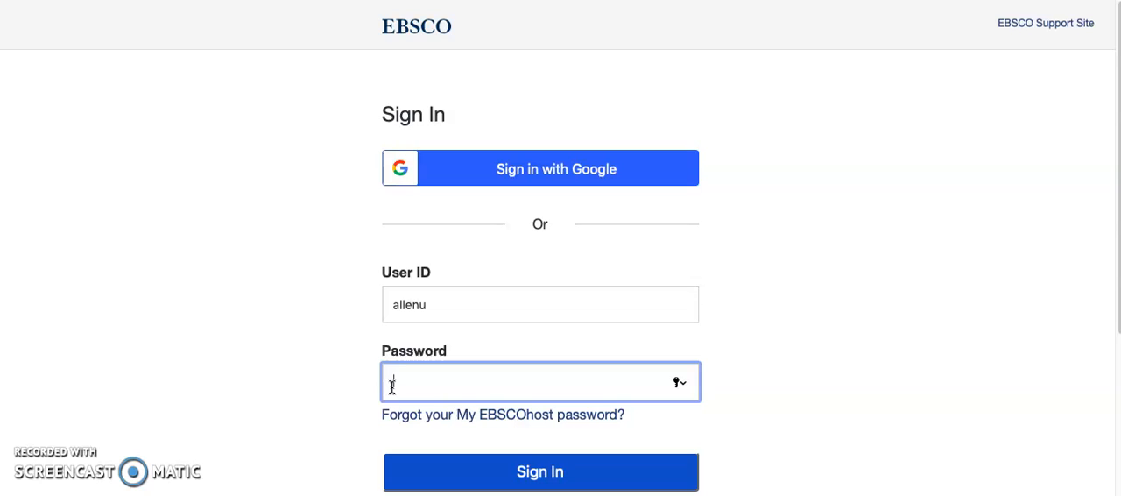
{"action": "type", "text": "•"}
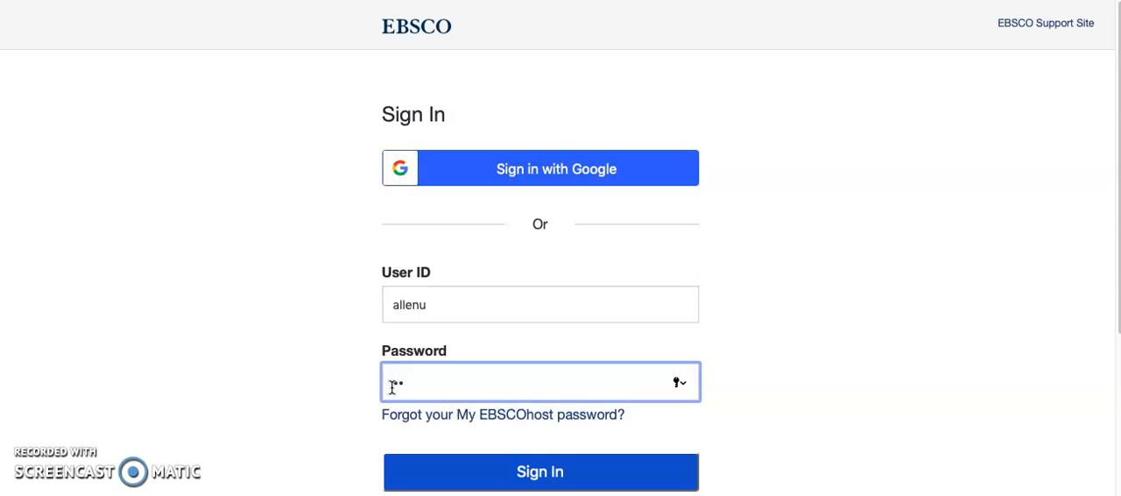
{"action": "type", "text": "••"}
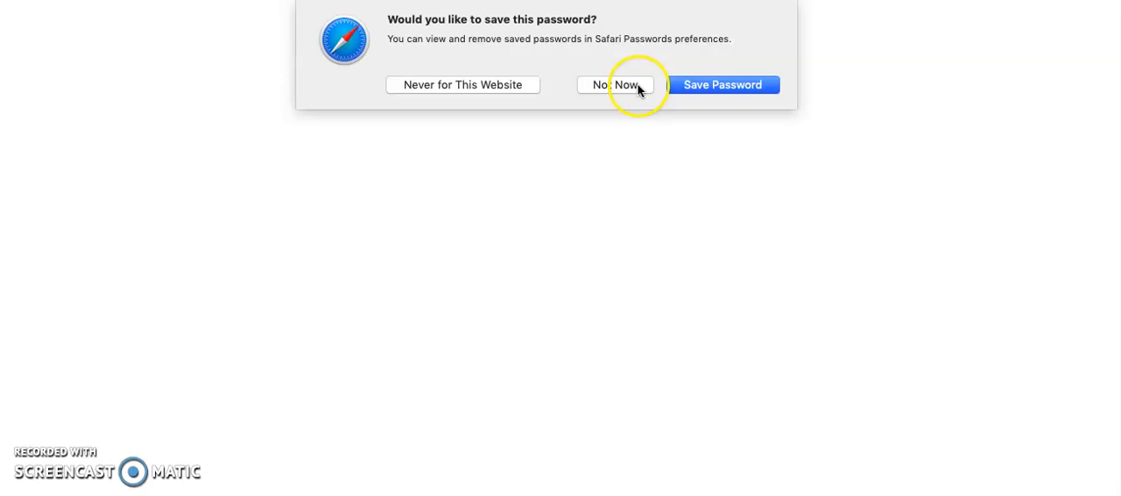
Decline Safari's offer to save the password with Not Now
{"action": "left_click", "coordinate": [614, 84]}
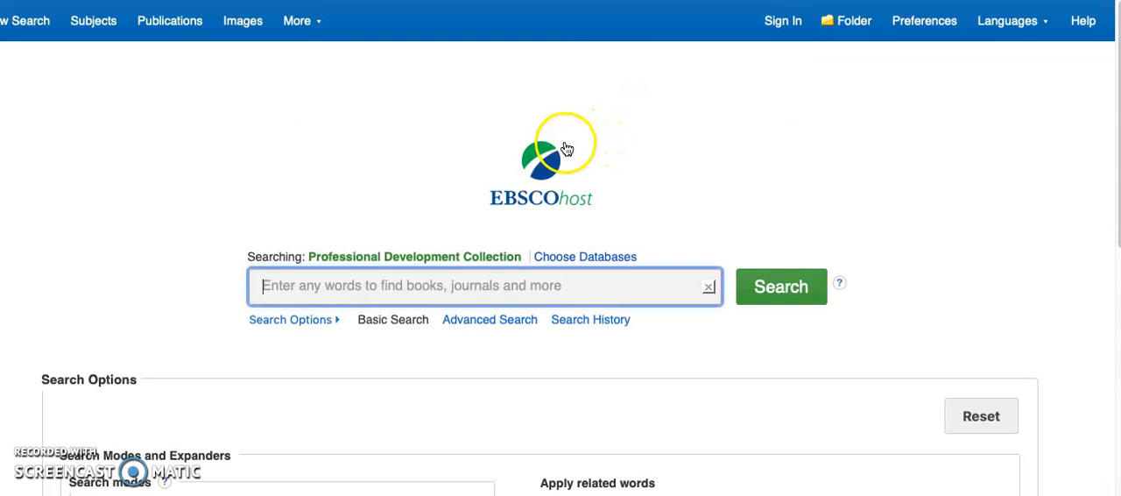
{"action": "mouse_move", "coordinate": [353, 143]}
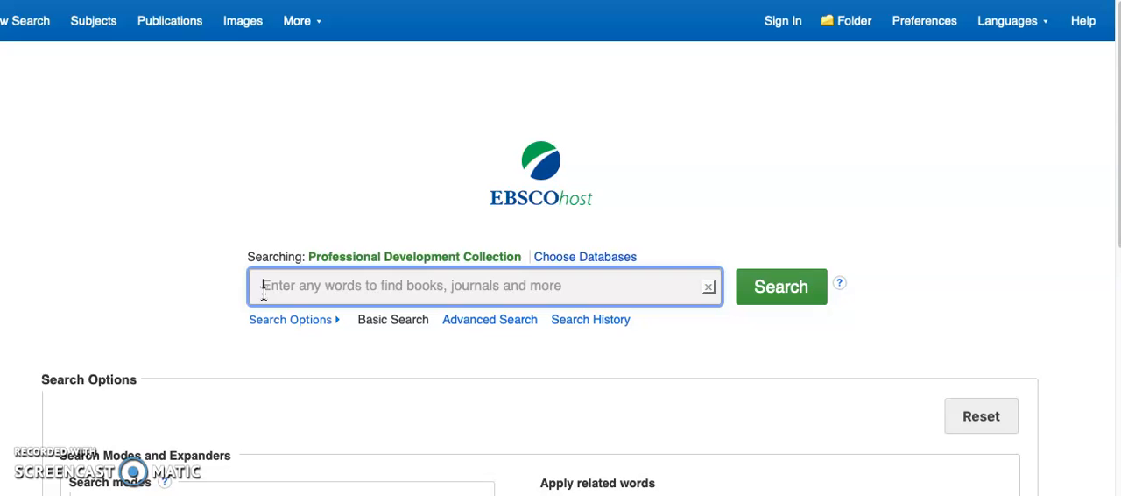
Search the Professional Development Collection for 'powerpoint presentation tips'
{"action": "type", "text": "poi"}
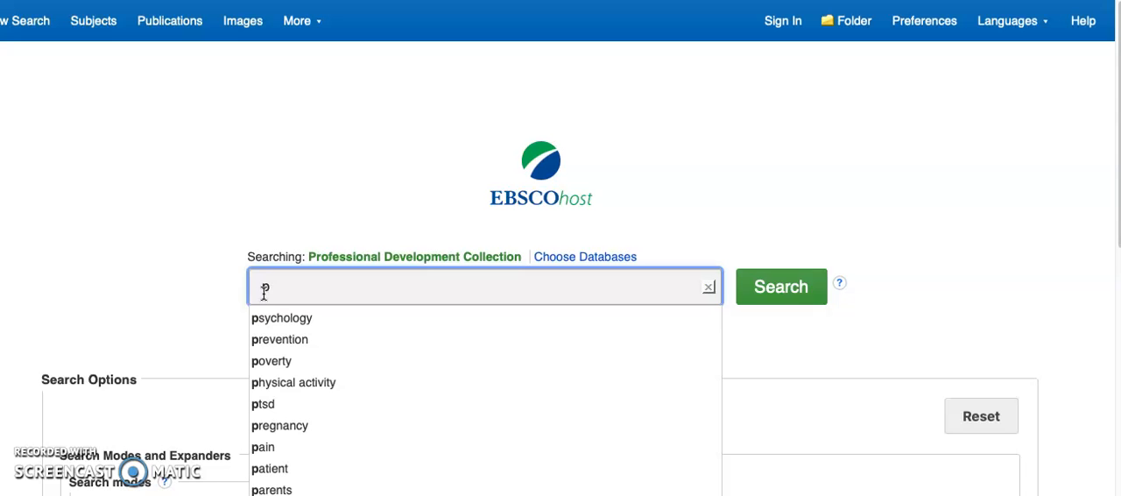
{"action": "type", "text": "owe"}
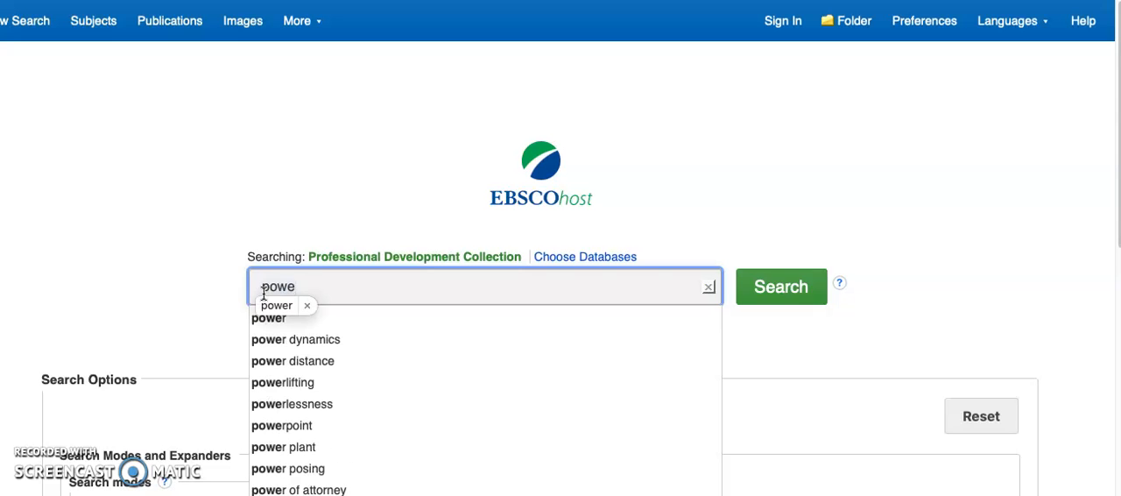
{"action": "type", "text": "rpoint presentation tips"}
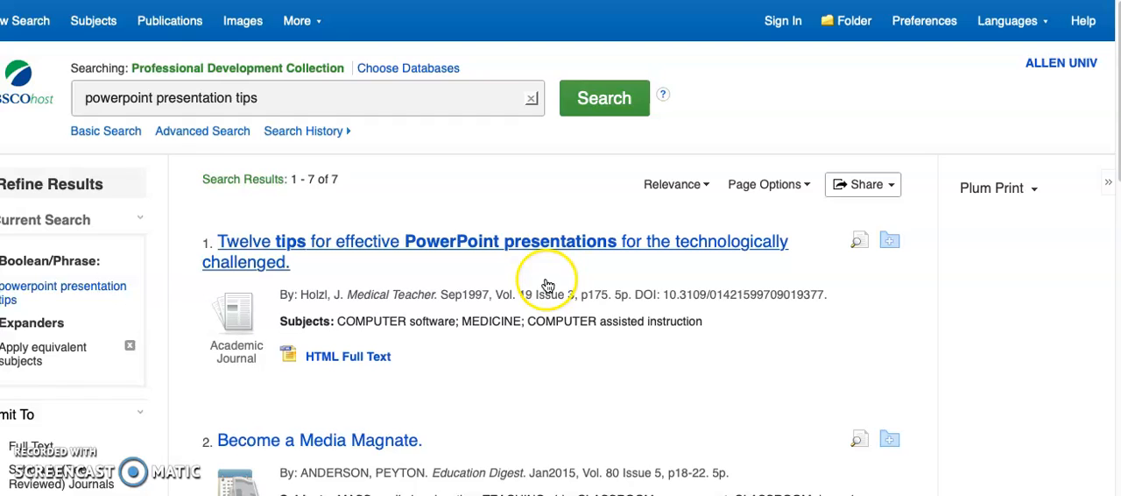
{"action": "mouse_move", "coordinate": [356, 252]}
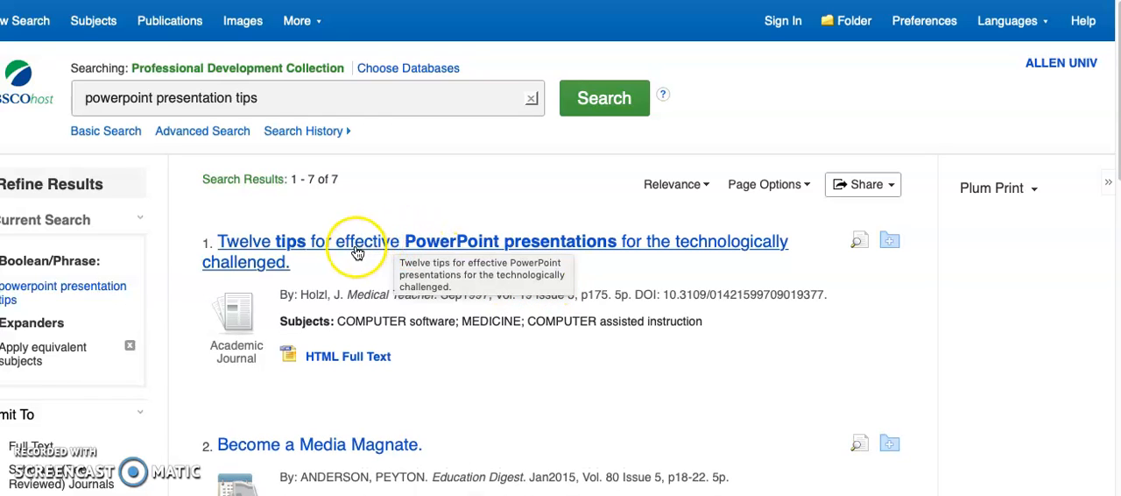
{"action": "mouse_move", "coordinate": [309, 252]}
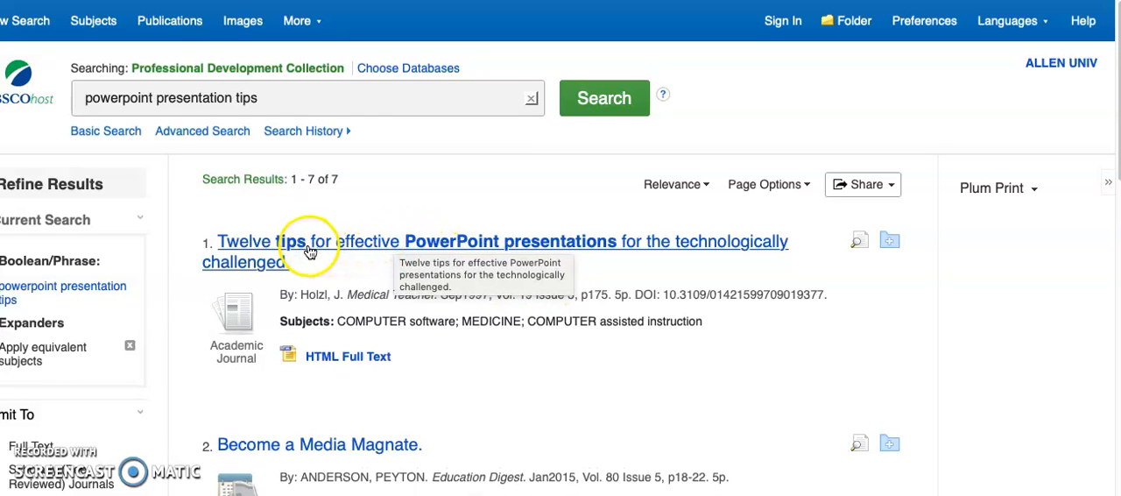
{"action": "mouse_move", "coordinate": [349, 252]}
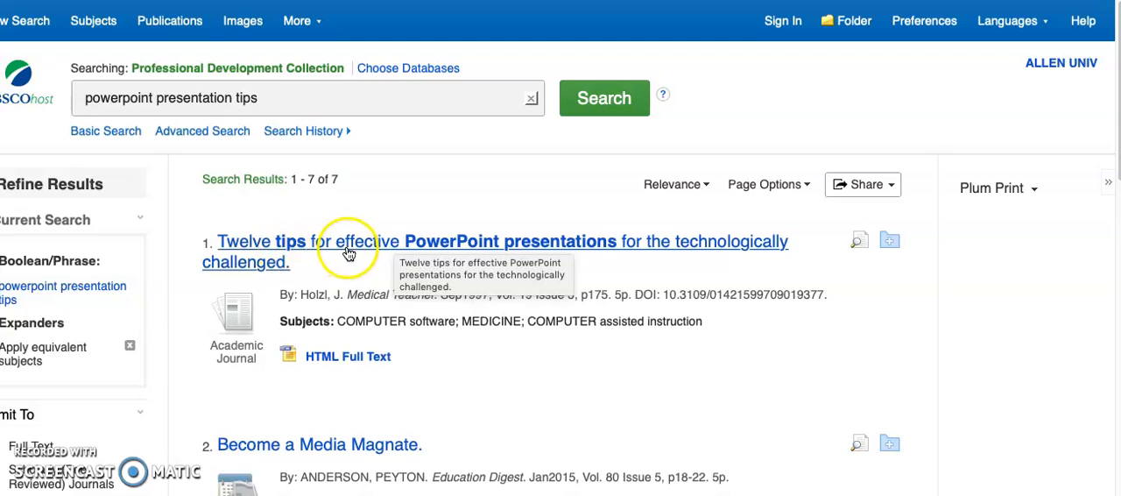
{"action": "mouse_move", "coordinate": [411, 247]}
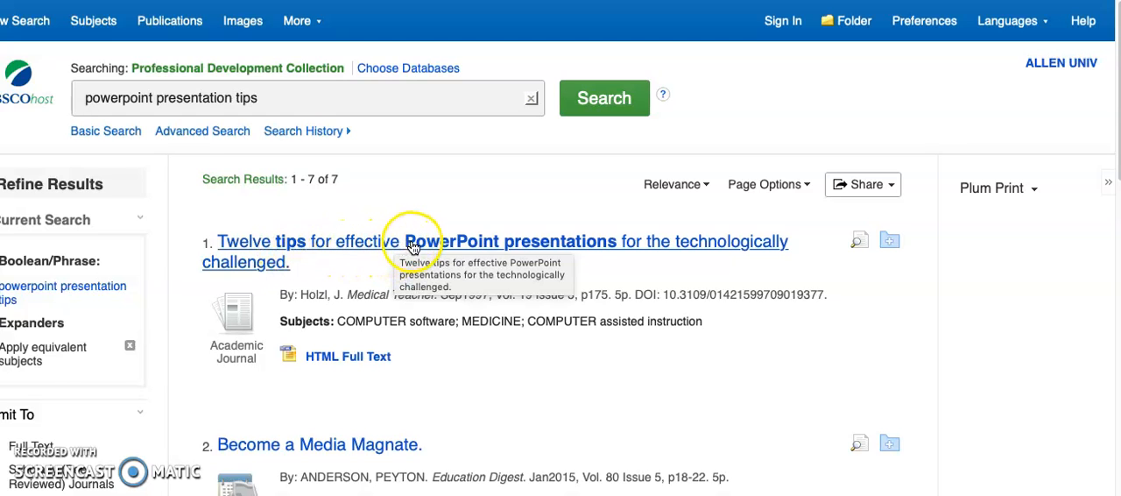
Open the detailed record for the first result, 'Twelve tips for effective PowerPoint presentations'
{"action": "left_click", "coordinate": [420, 242]}
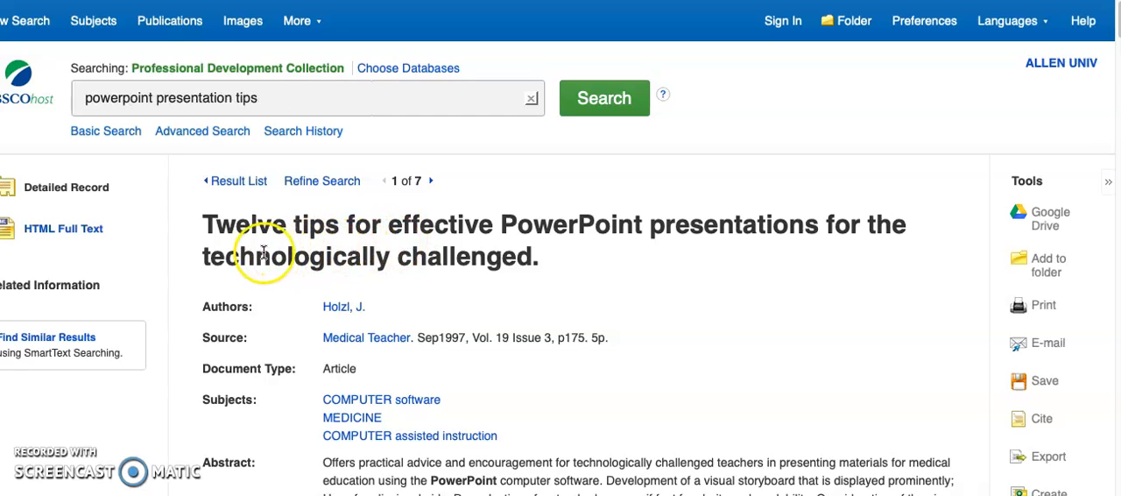
{"action": "mouse_move", "coordinate": [371, 319]}
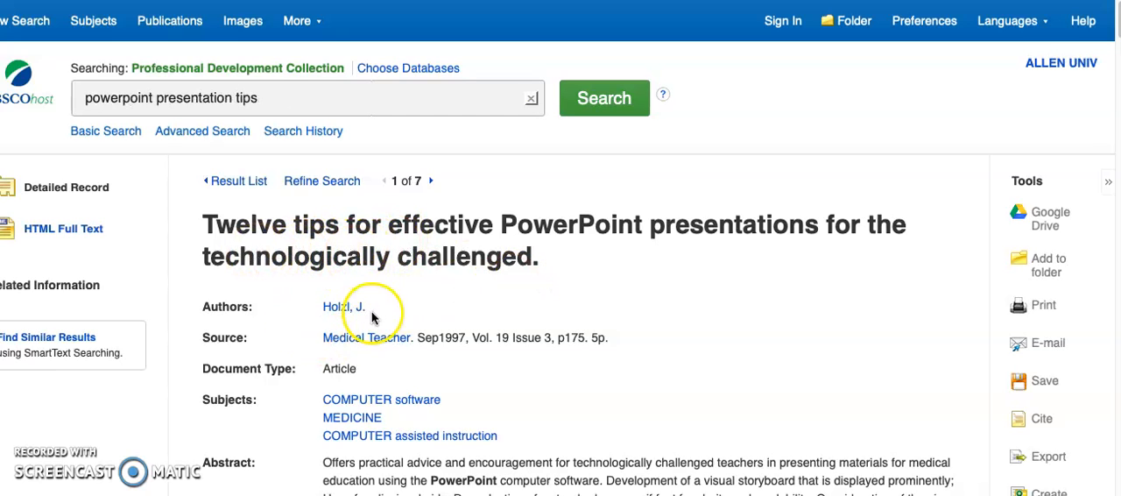
{"action": "mouse_move", "coordinate": [366, 336]}
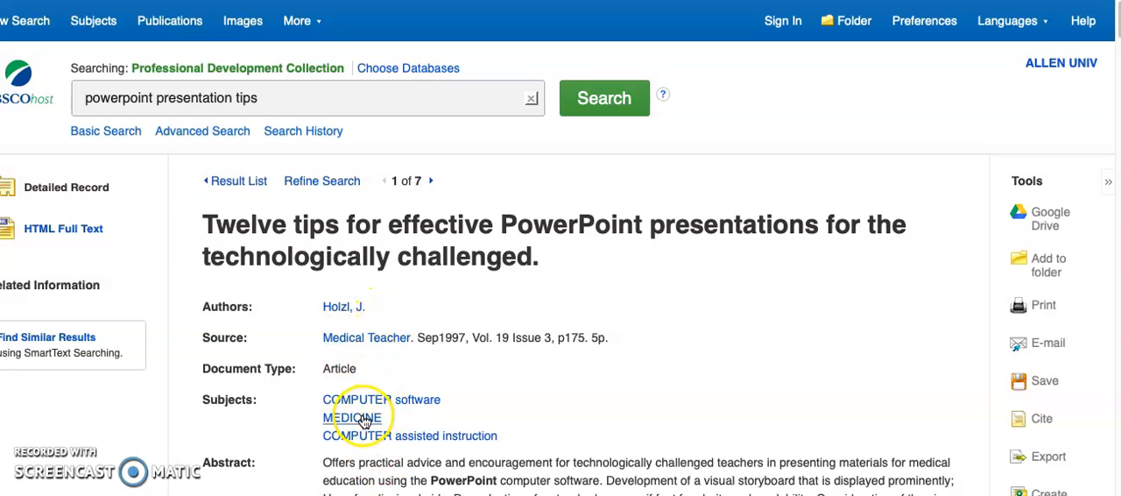
{"action": "scroll", "scroll_direction": "down", "scroll_amount": 3}
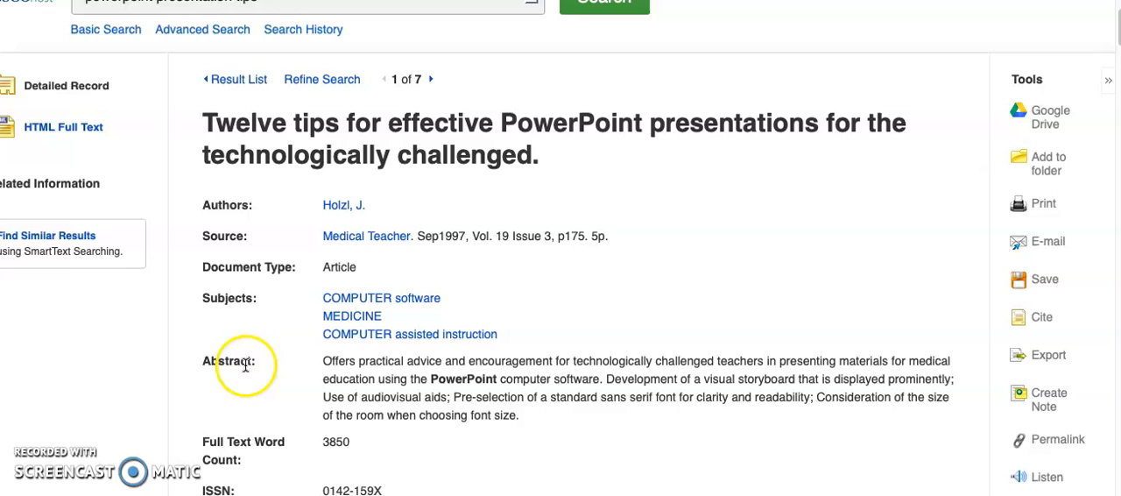
{"action": "mouse_move", "coordinate": [323, 368]}
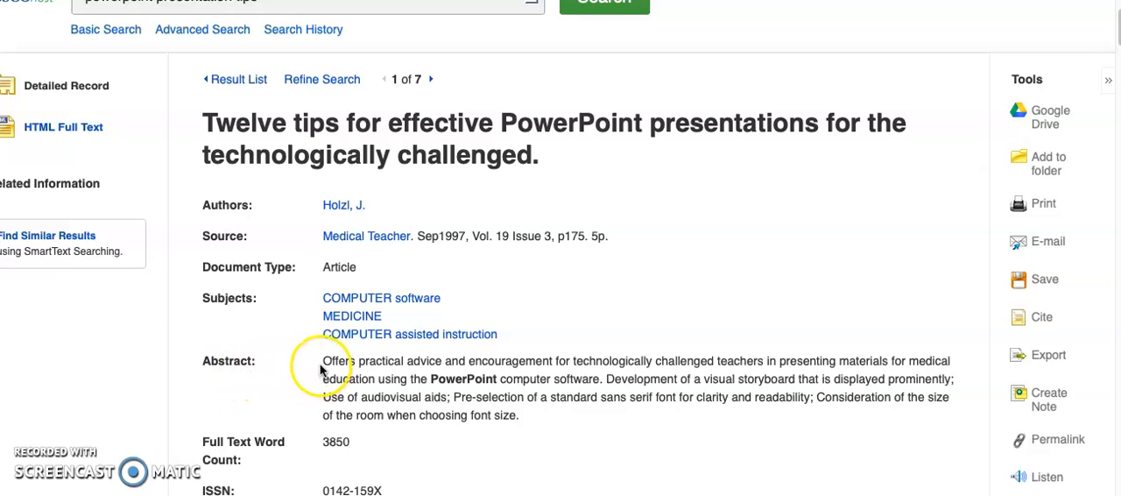
{"action": "mouse_move", "coordinate": [357, 396]}
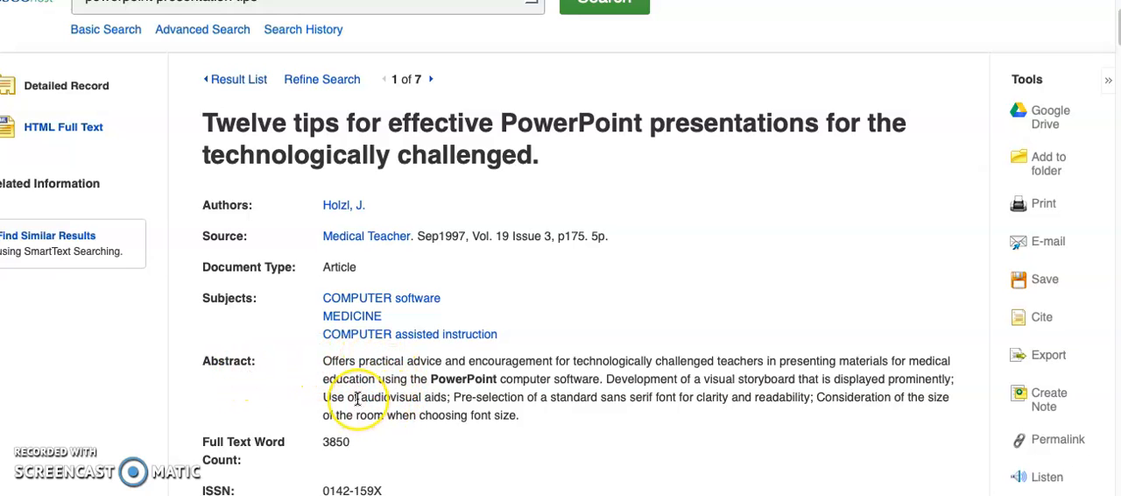
{"action": "scroll", "scroll_direction": "down", "scroll_amount": 3}
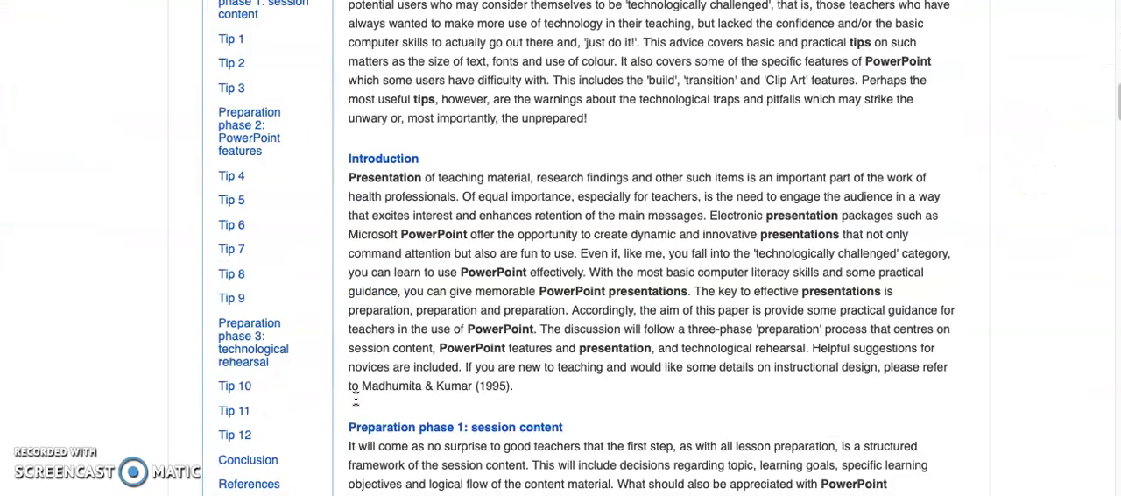
{"action": "scroll", "scroll_direction": "up", "scroll_amount": 3}
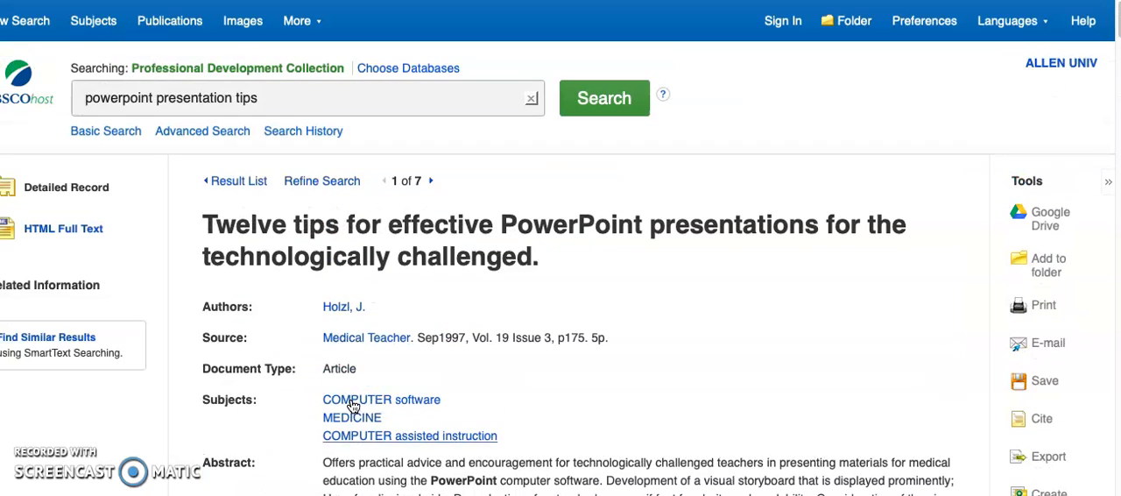
{"action": "mouse_move", "coordinate": [963, 172]}
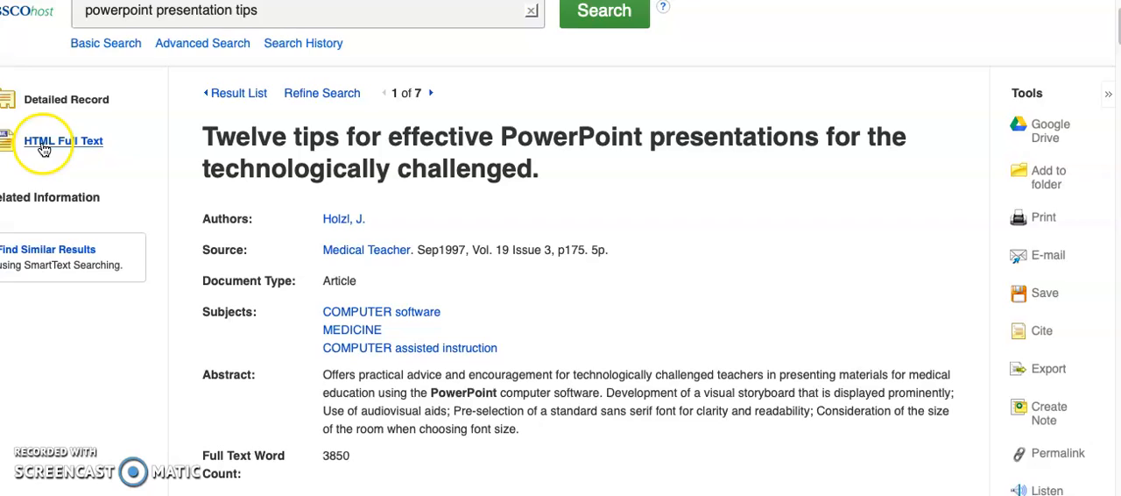
{"action": "mouse_move", "coordinate": [63, 140]}
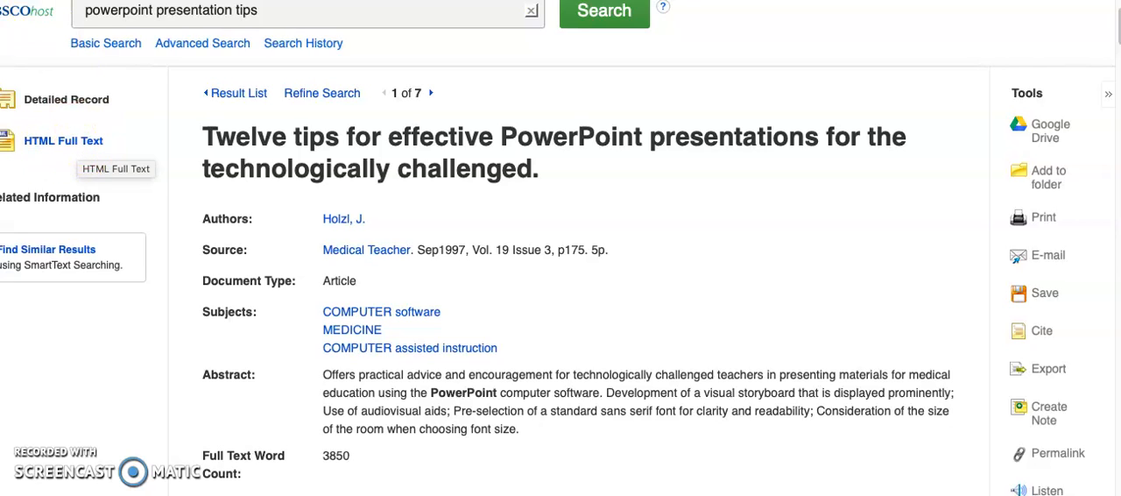